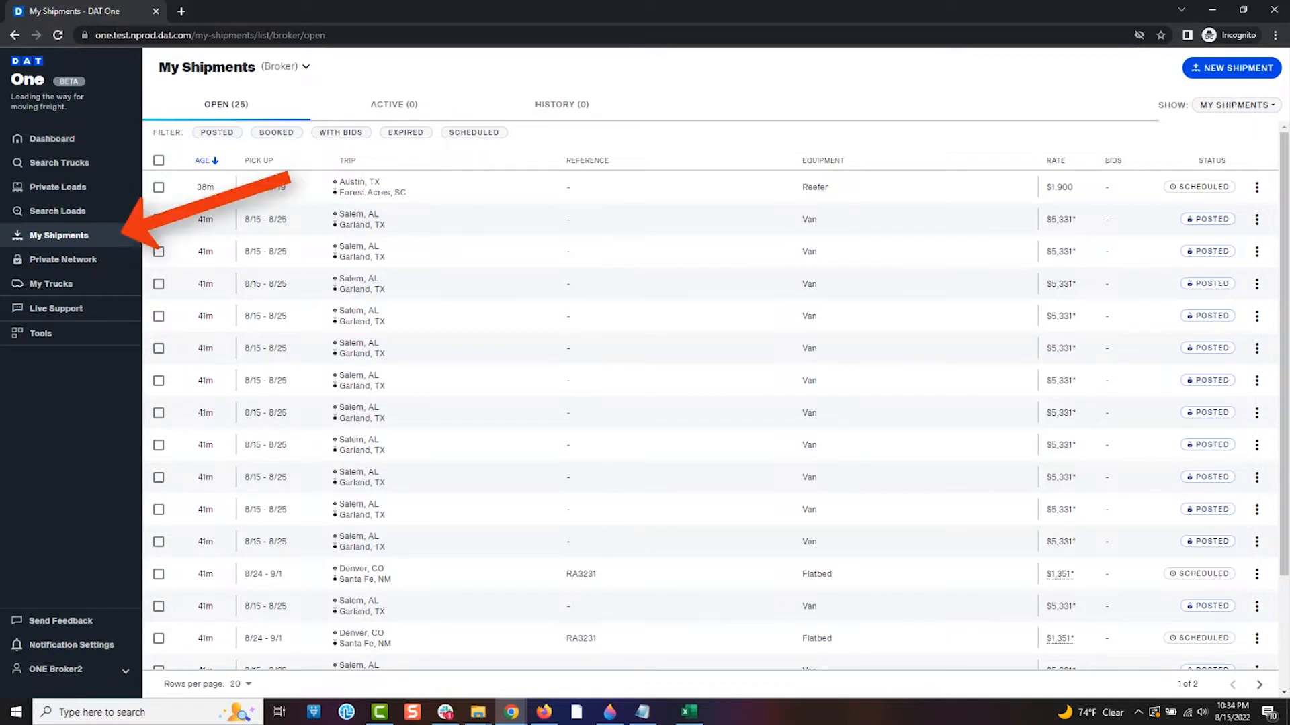
# Open the Start New Shipment options from My Shipments.
pyautogui.click(1231, 67)
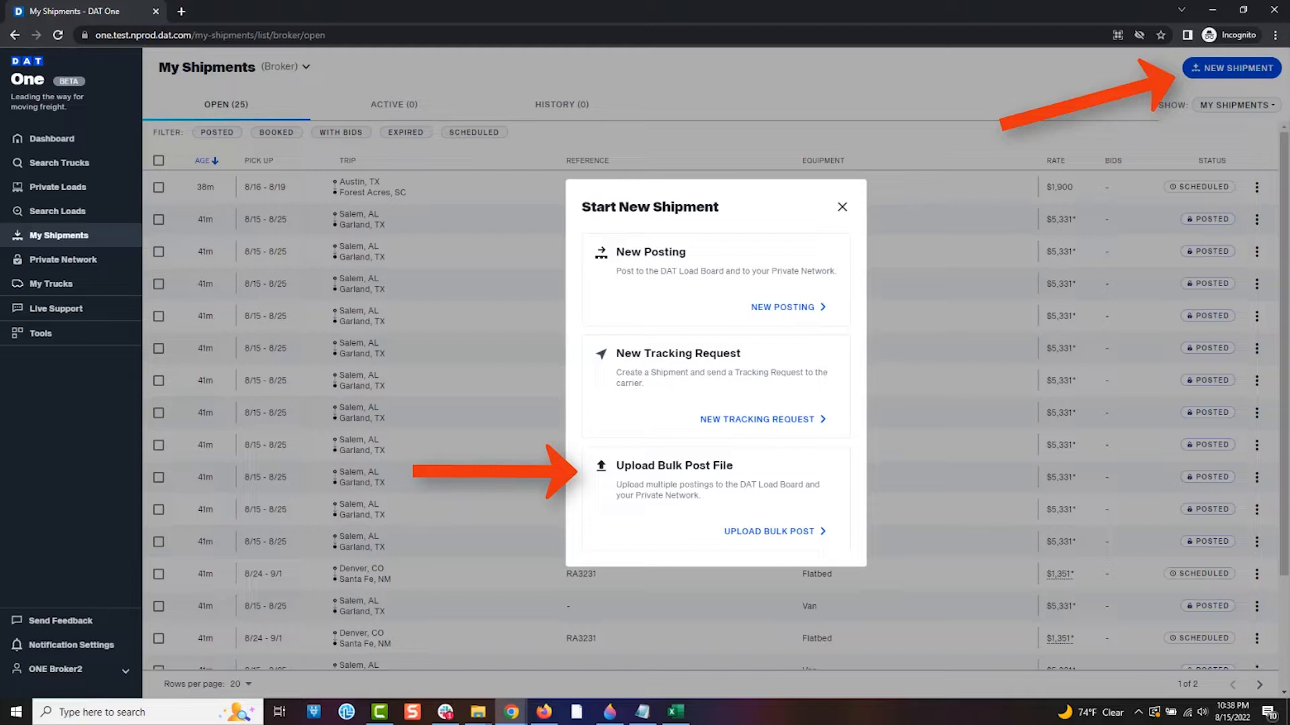
# Choose Upload Bulk Post to reach the CSV upload page.
pyautogui.click(768, 531)
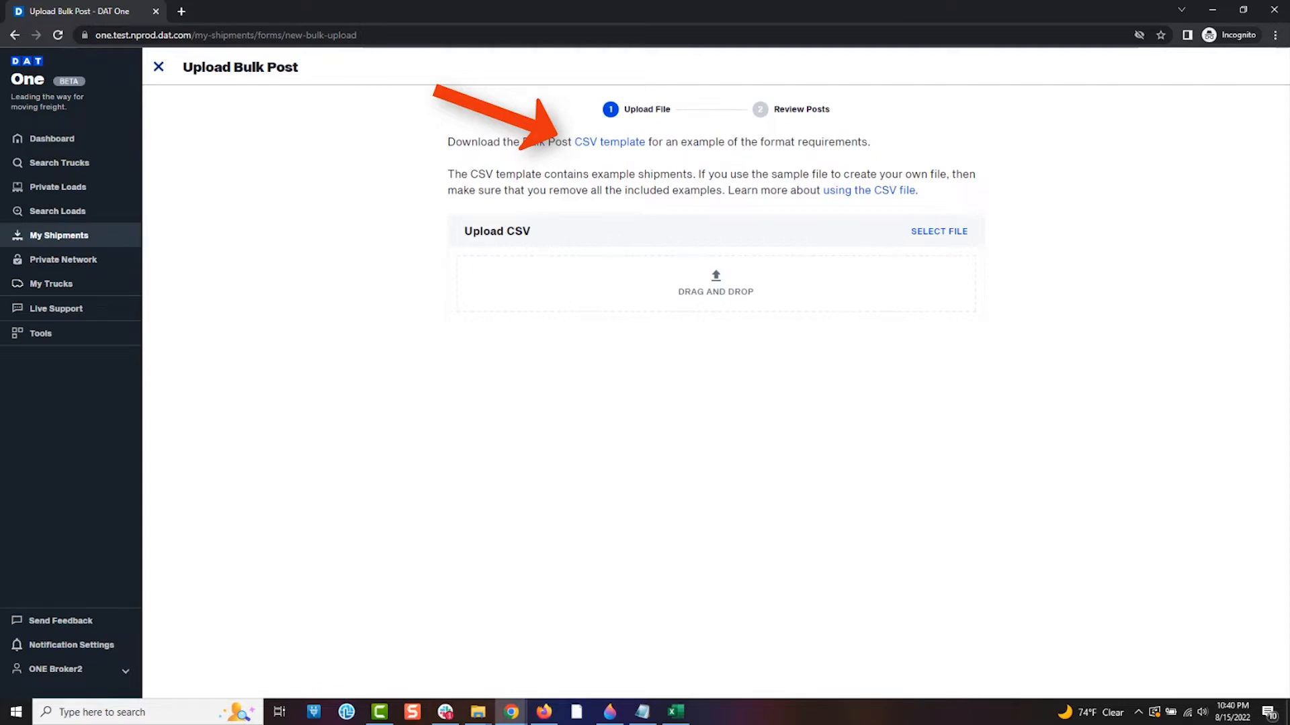
pyautogui.click(609, 141)
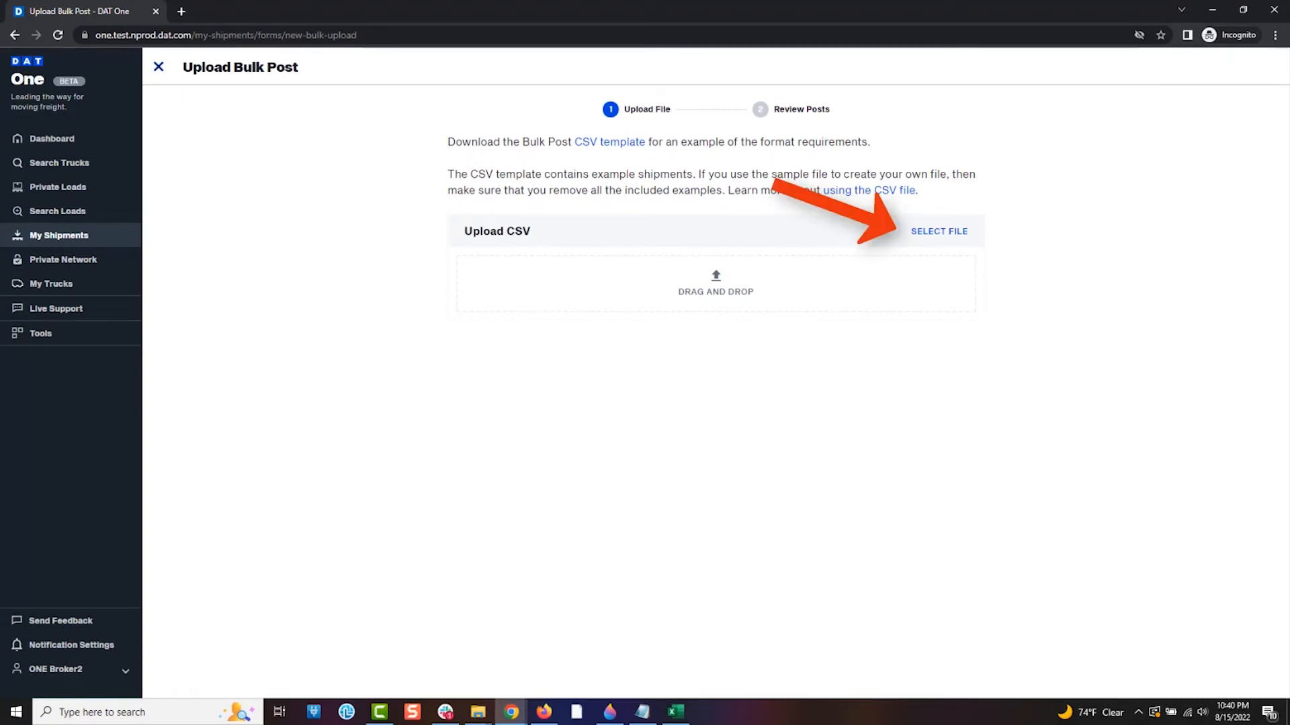
# Select and upload 'DAT-bulk-upload-template EXAMPLE DELETED HEADERS.csv' for review.
pyautogui.click(939, 231)
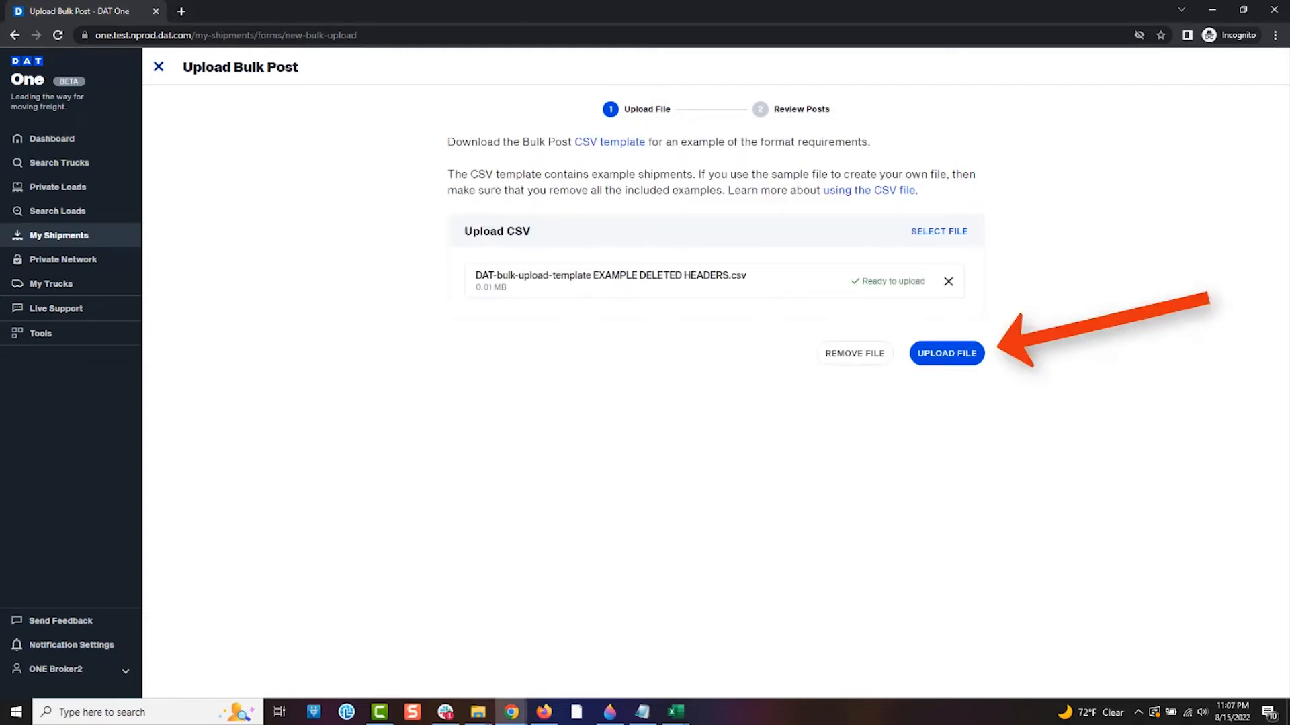
pyautogui.click(946, 353)
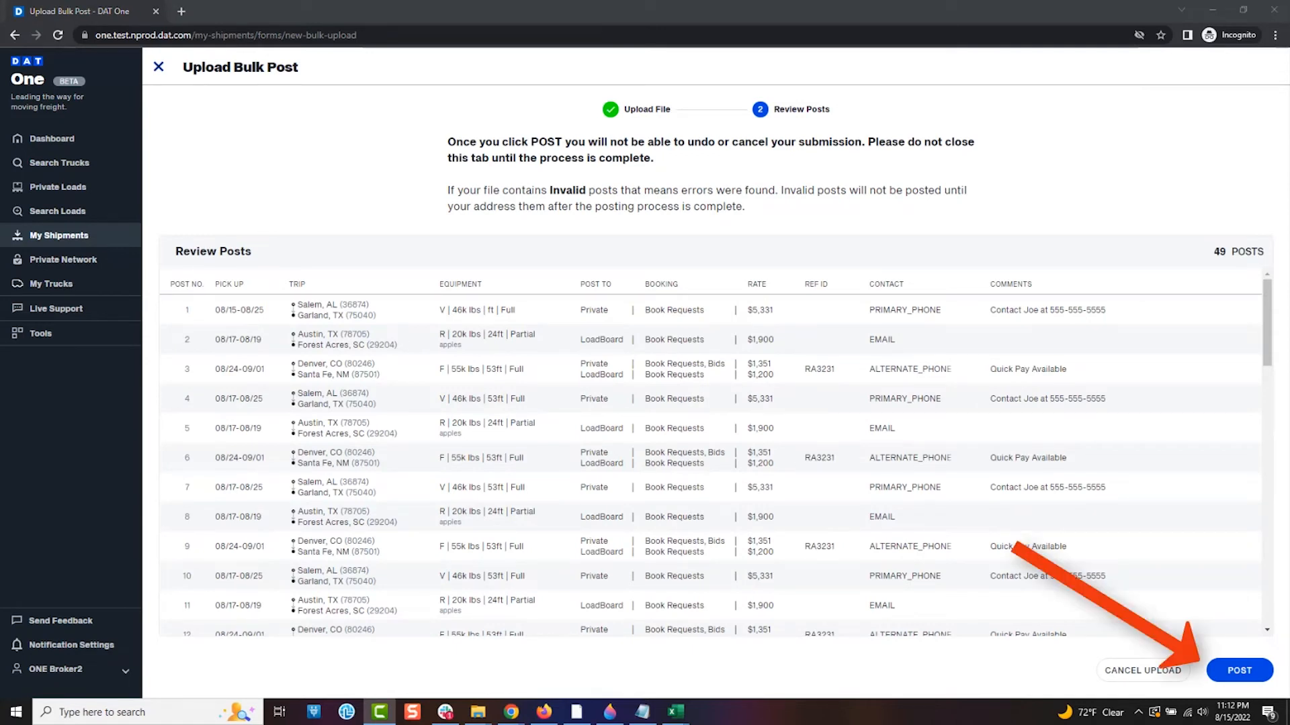
# Post all 49 shipments, then open the 35 invalid posts to fix errors.
pyautogui.click(1241, 670)
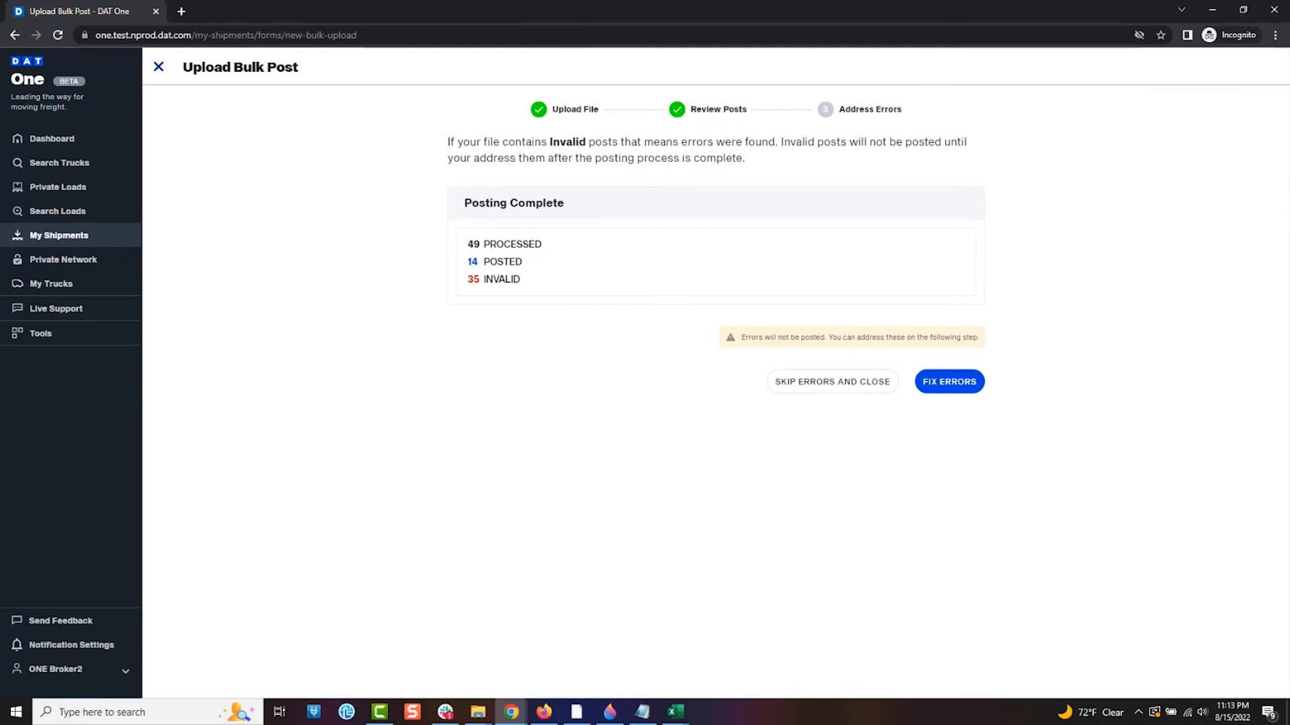
pyautogui.click(949, 381)
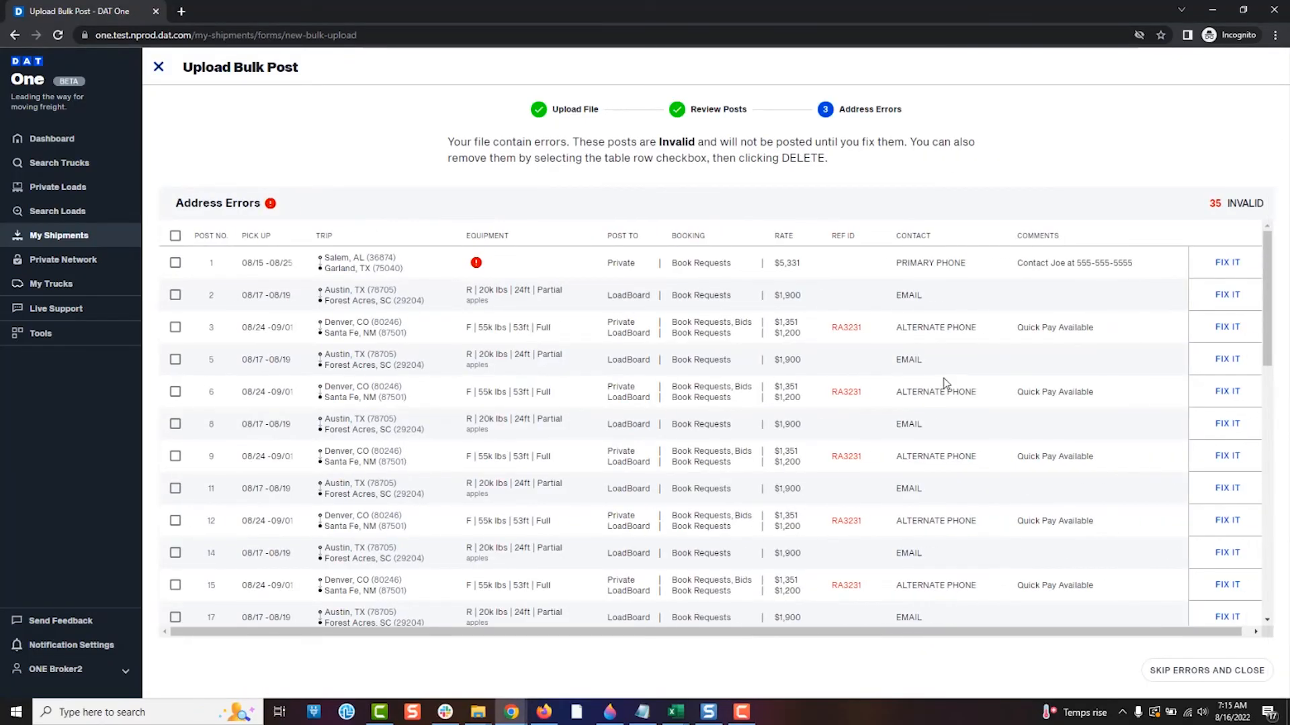
# Fix post 1 with pickup date Aug 17 and 53 ft length, then repost it.
pyautogui.click(1229, 263)
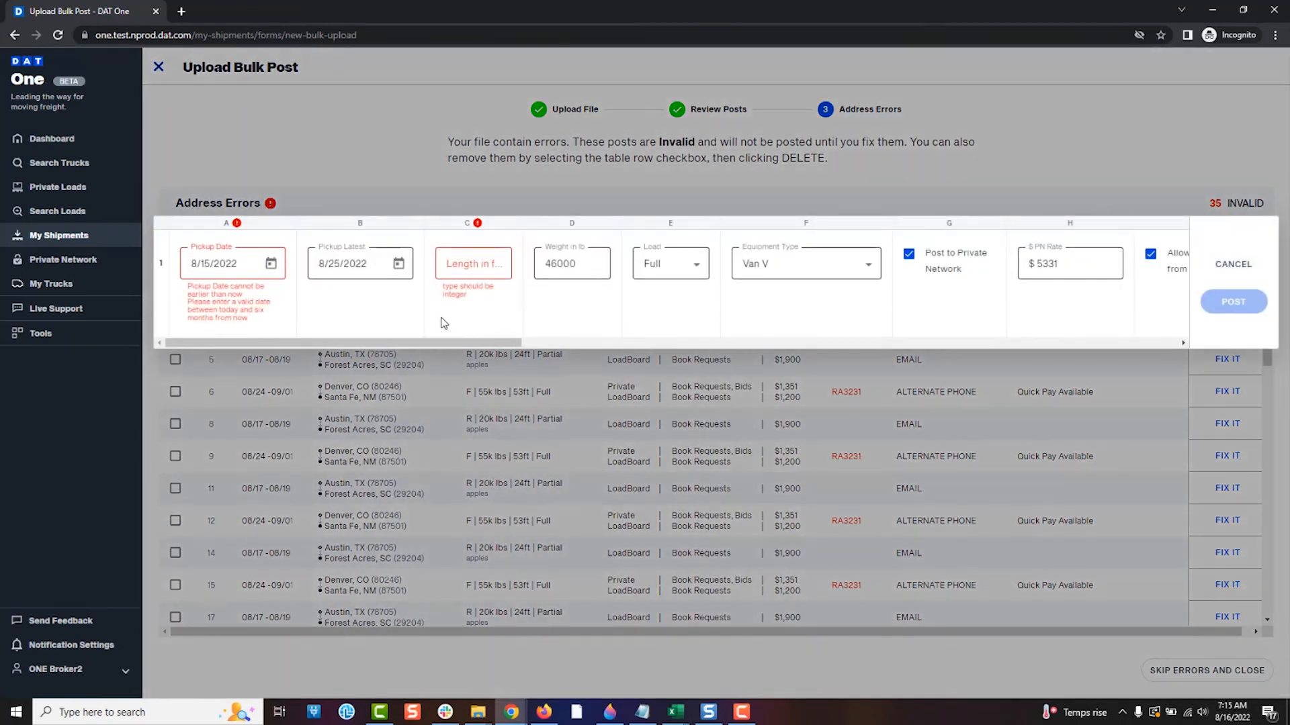
pyautogui.click(270, 264)
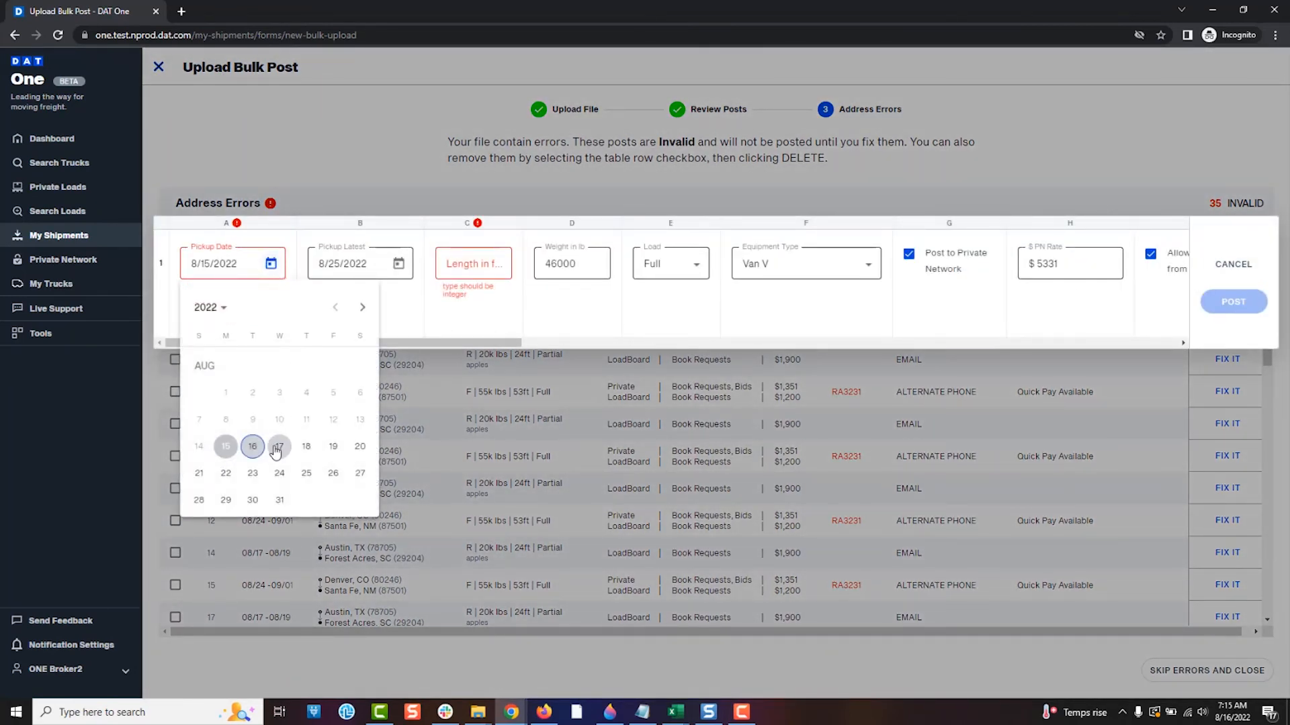
pyautogui.click(279, 446)
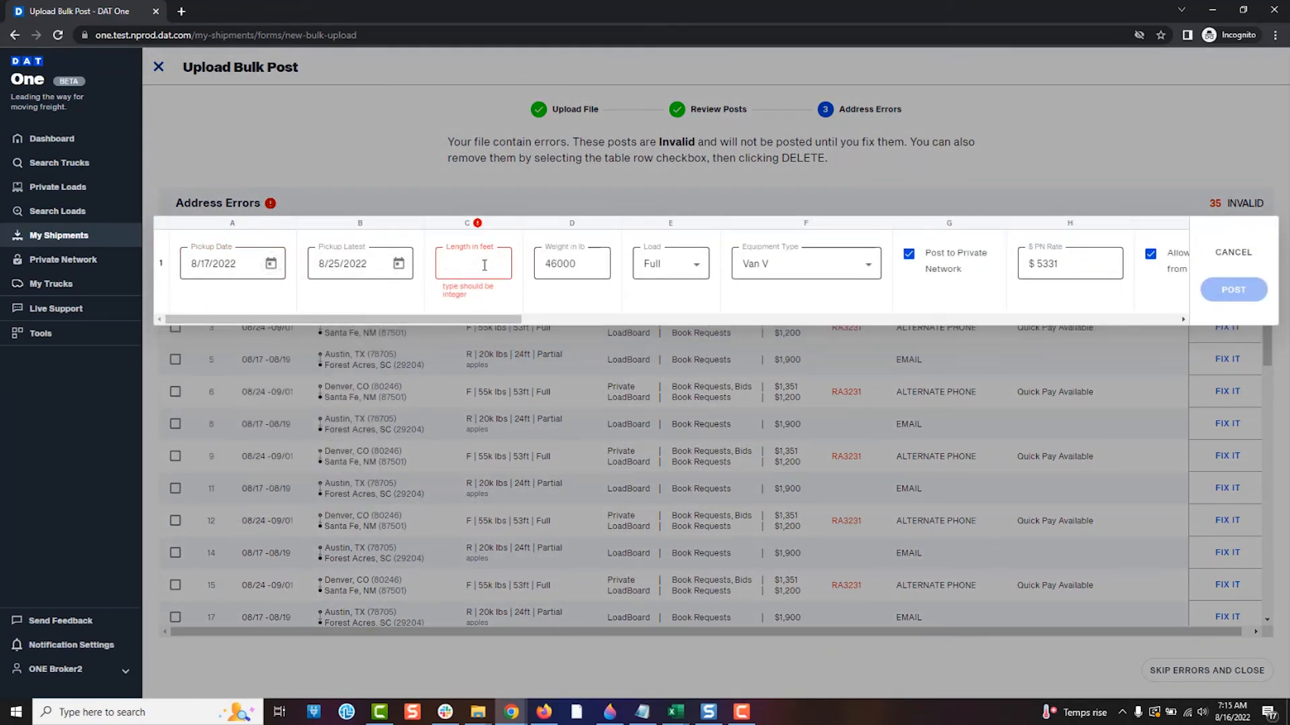
pyautogui.write('53')
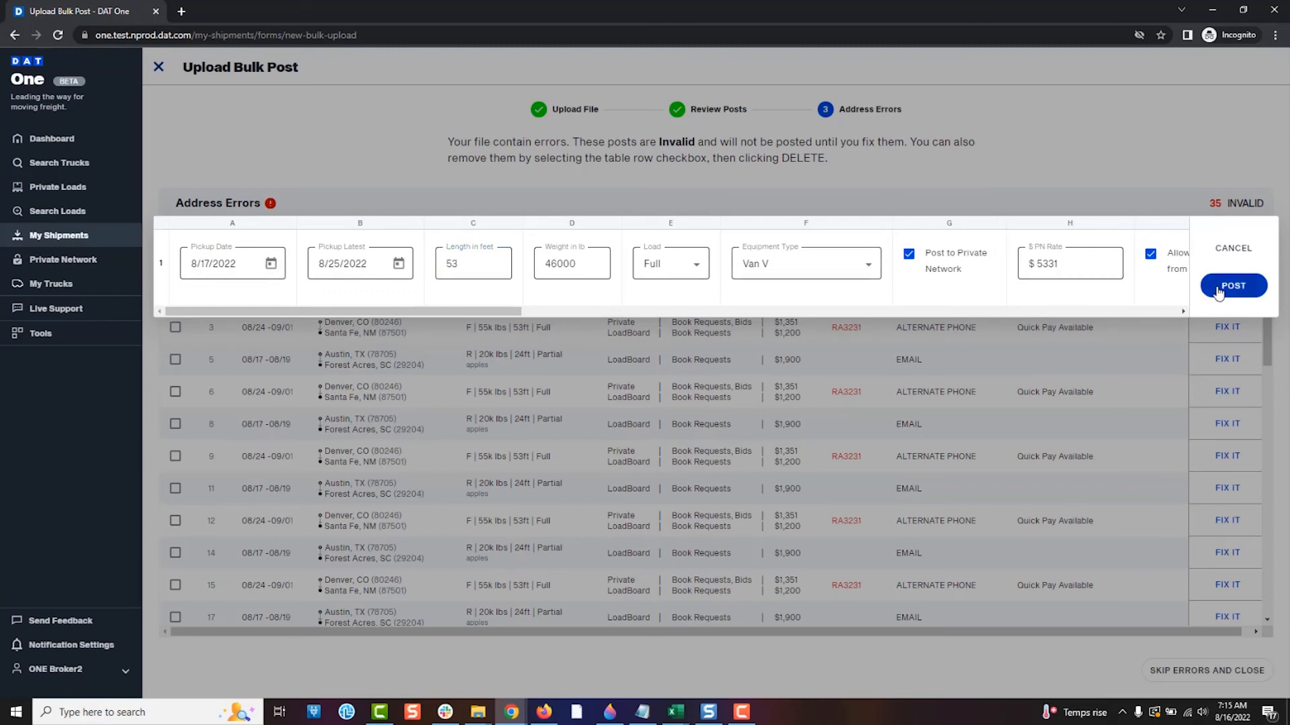
pyautogui.click(1233, 285)
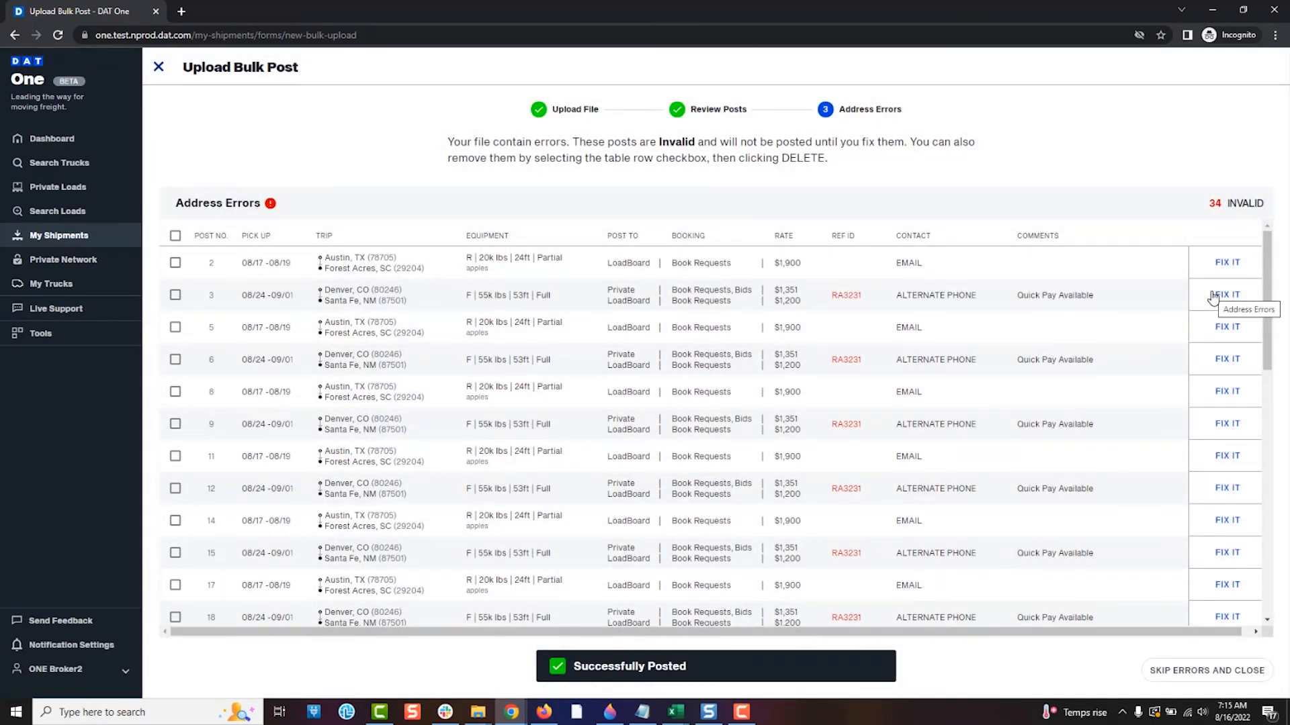